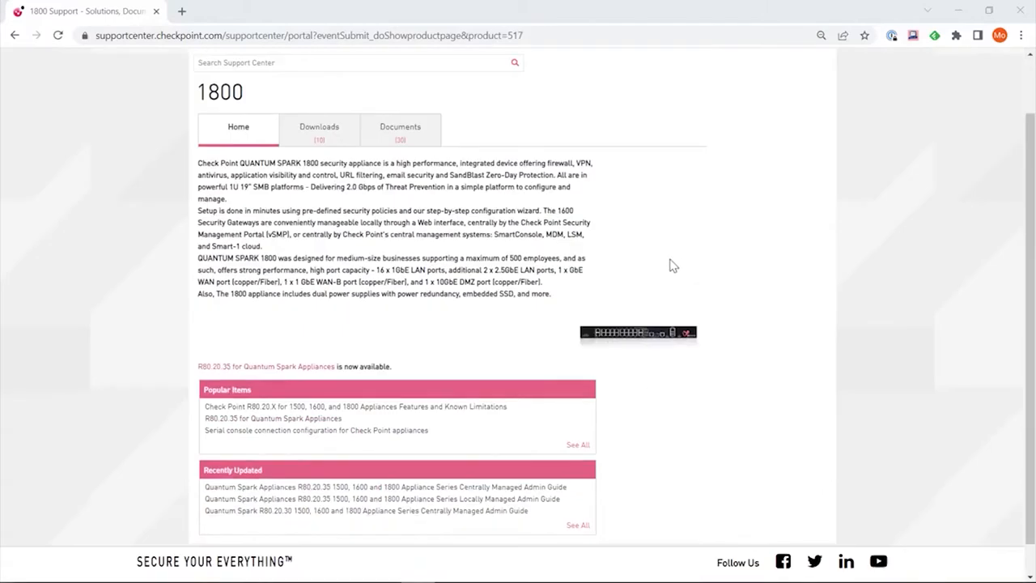
pyautogui.moveTo(406, 329)
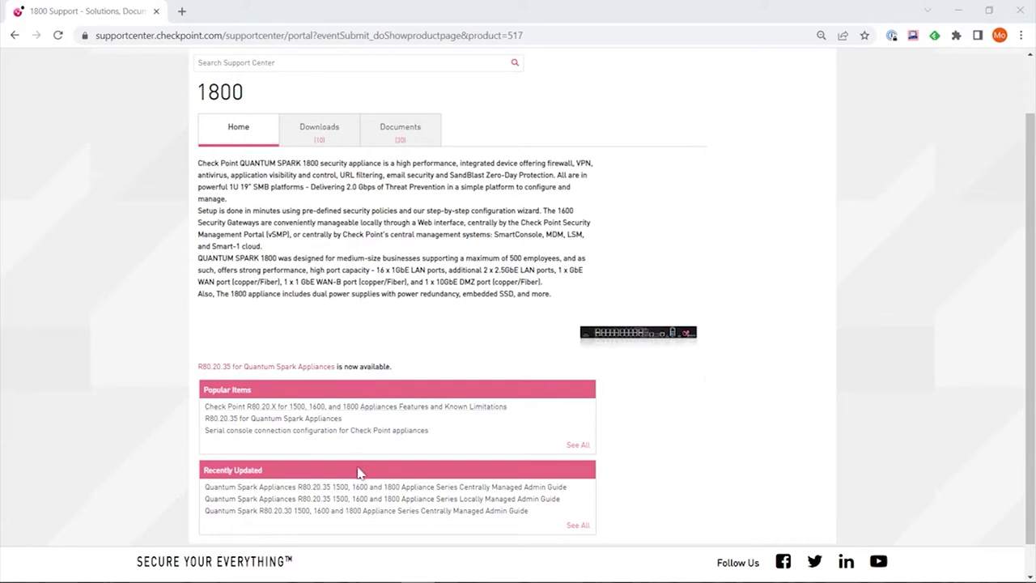
pyautogui.moveTo(318, 128)
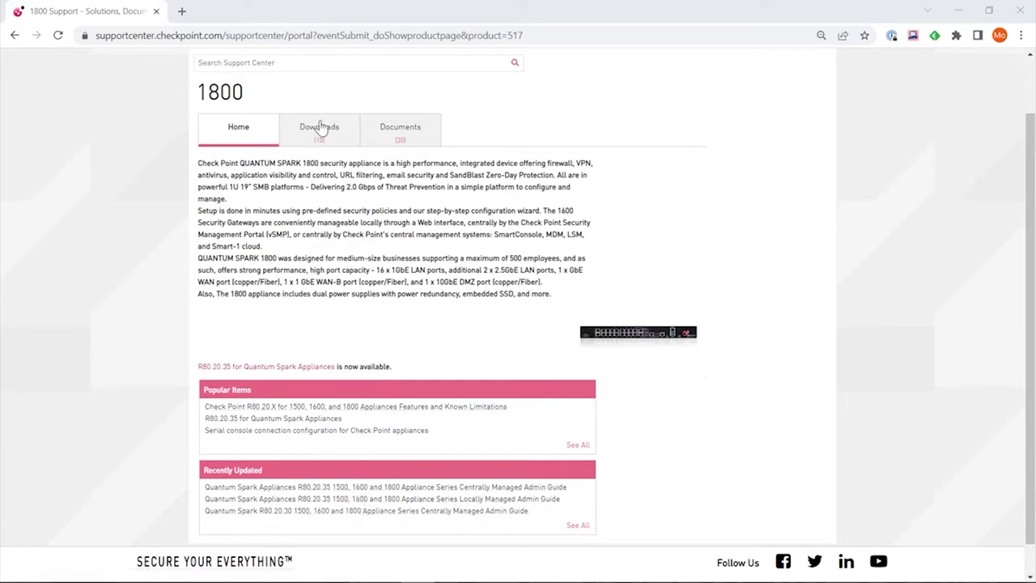
pyautogui.moveTo(318, 127)
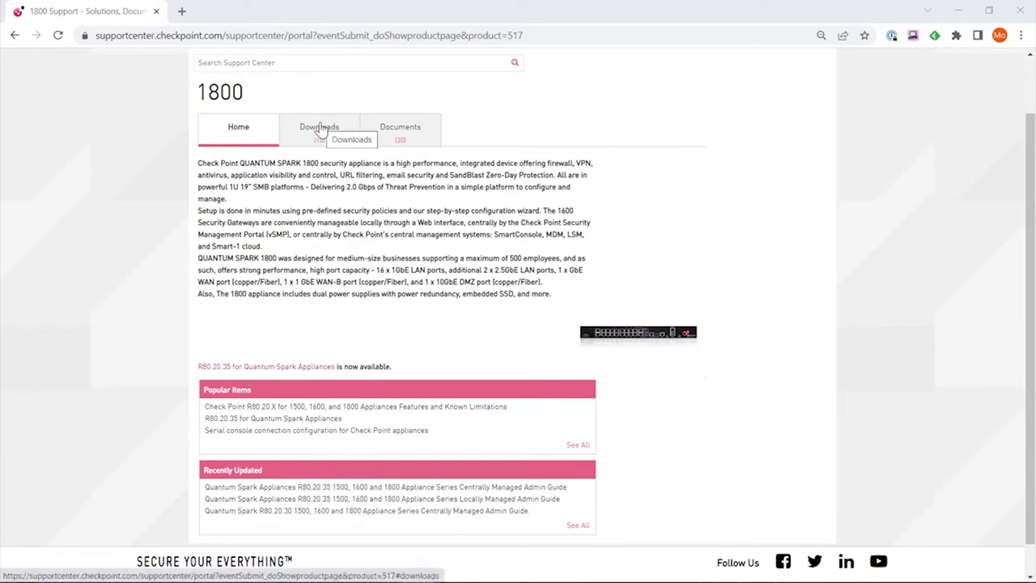
# Browse the 1800 product's downloads and documents, then open the Quantum Spark 1600/1800 Appliance Getting Started Guide.
pyautogui.click(319, 129)
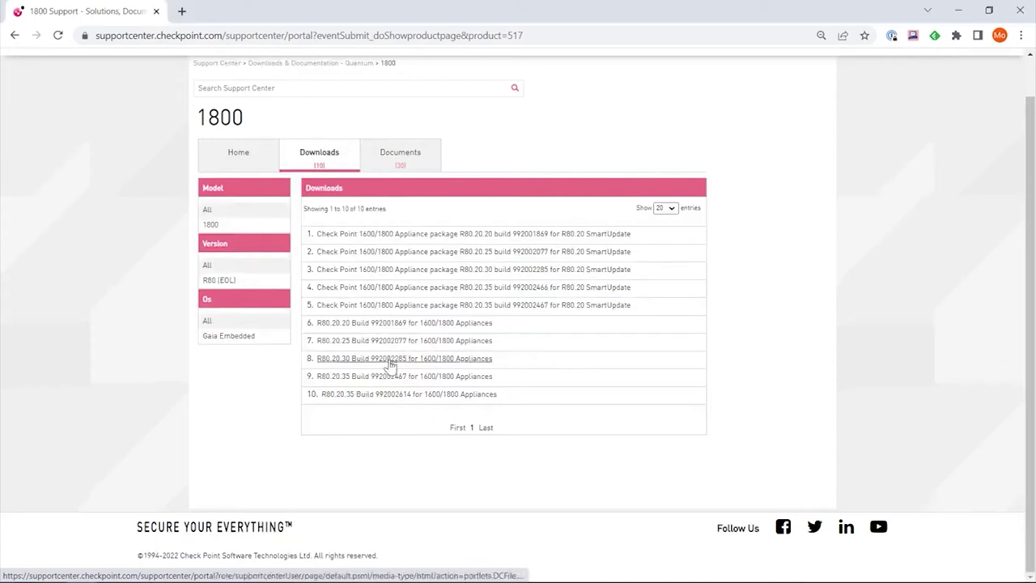
pyautogui.click(400, 154)
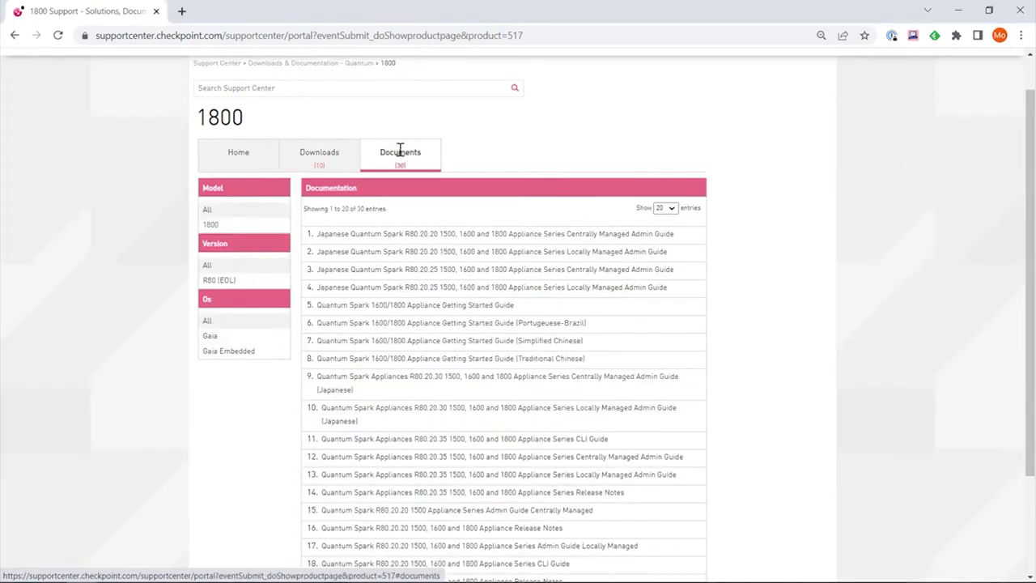
pyautogui.moveTo(488, 315)
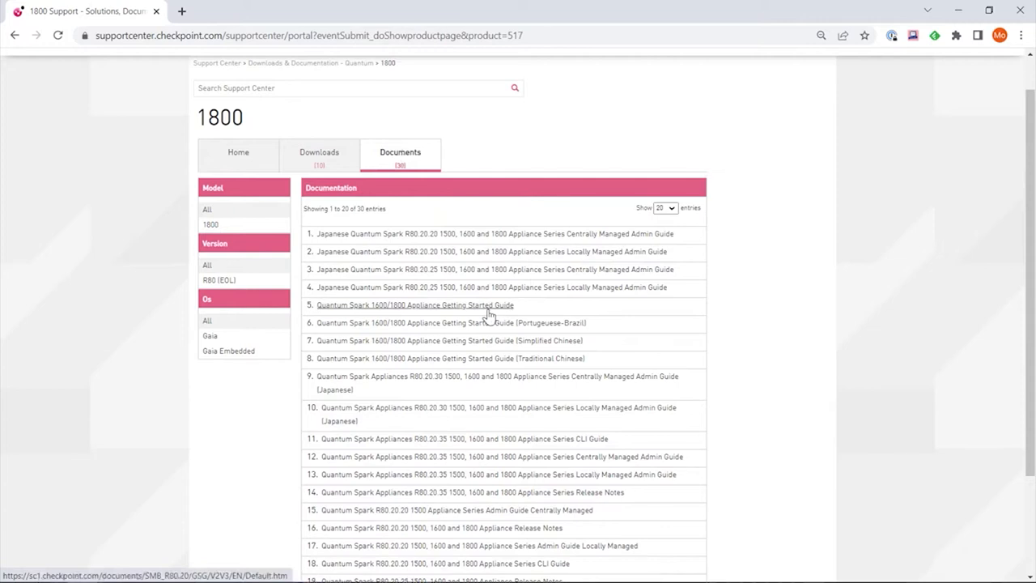
pyautogui.click(414, 305)
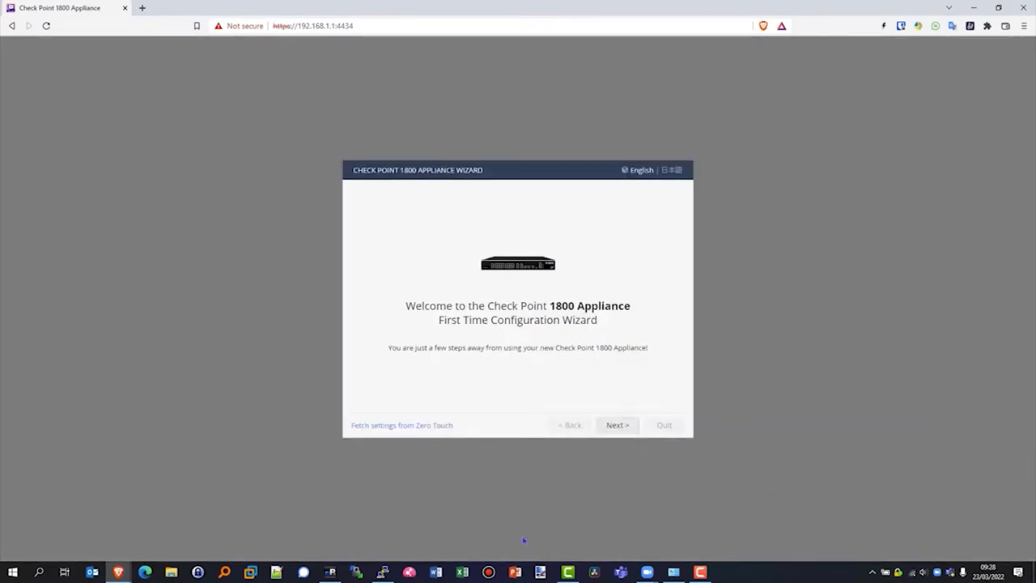
pyautogui.moveTo(575, 502)
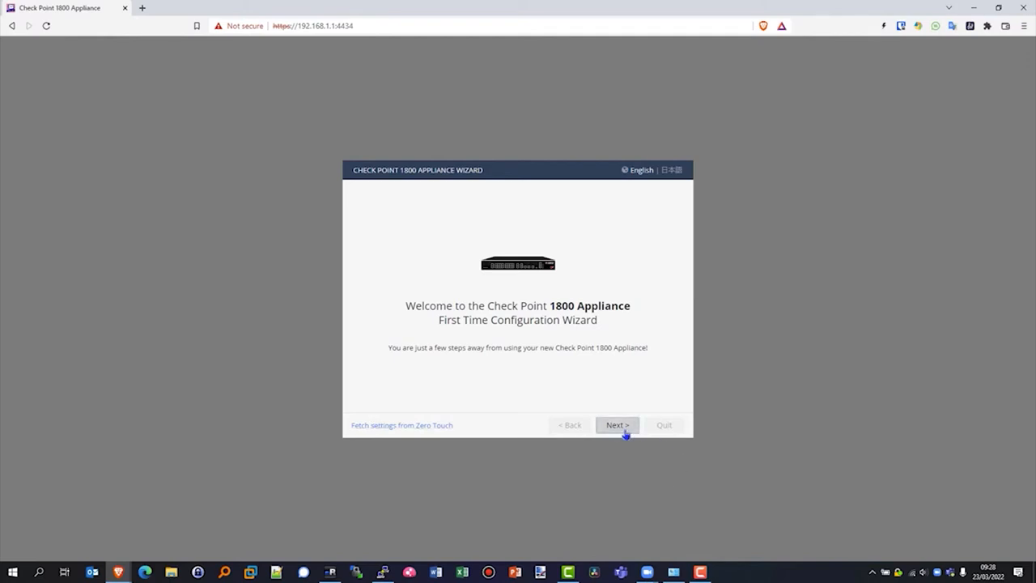
# Start the wizard, then enter and confirm the administrator password.
pyautogui.click(617, 425)
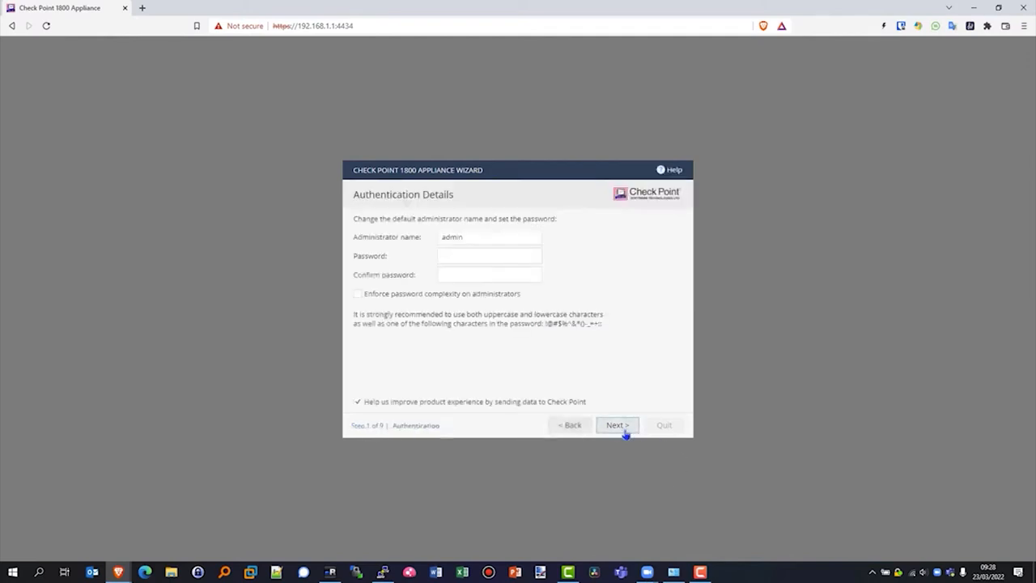
pyautogui.click(489, 256)
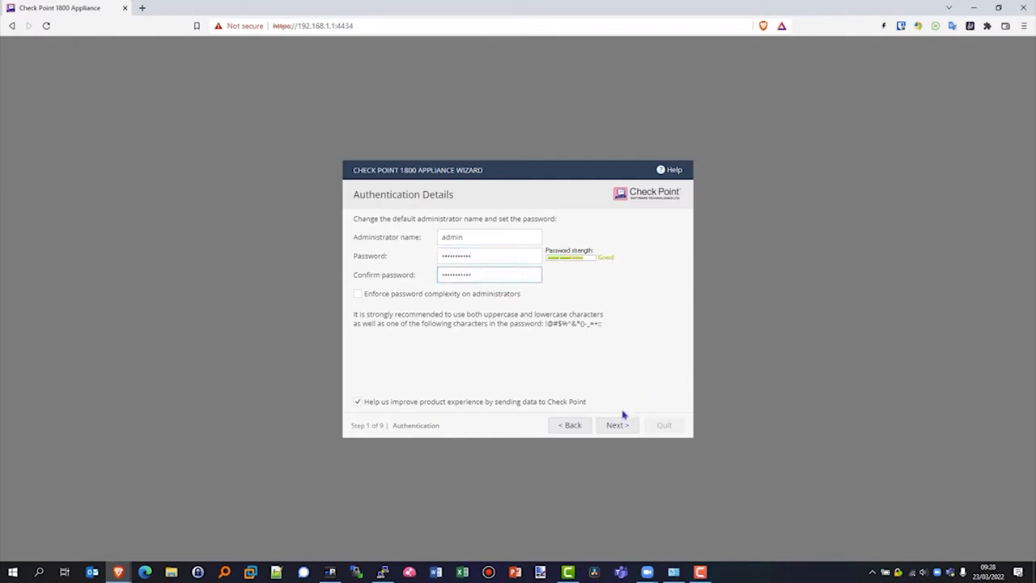
pyautogui.click(616, 425)
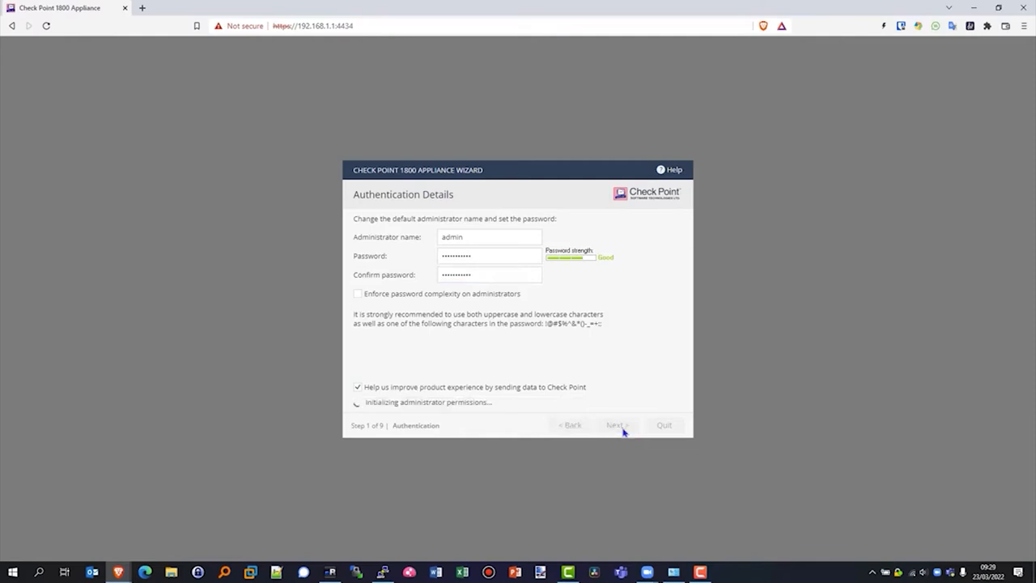
pyautogui.click(617, 425)
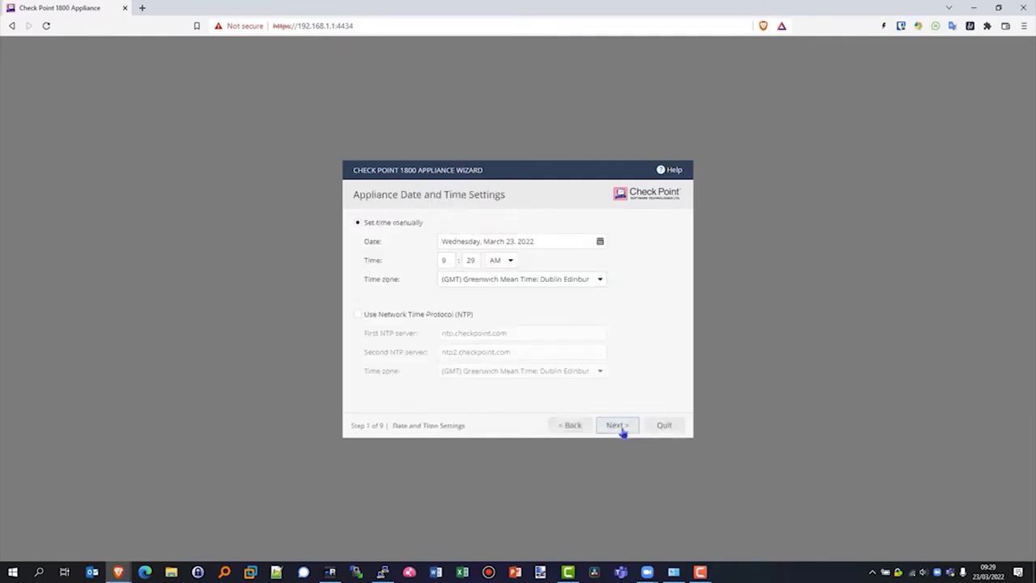
# Keep the default date and time, and rename the appliance to HeadOfficeFirewall.
pyautogui.click(617, 425)
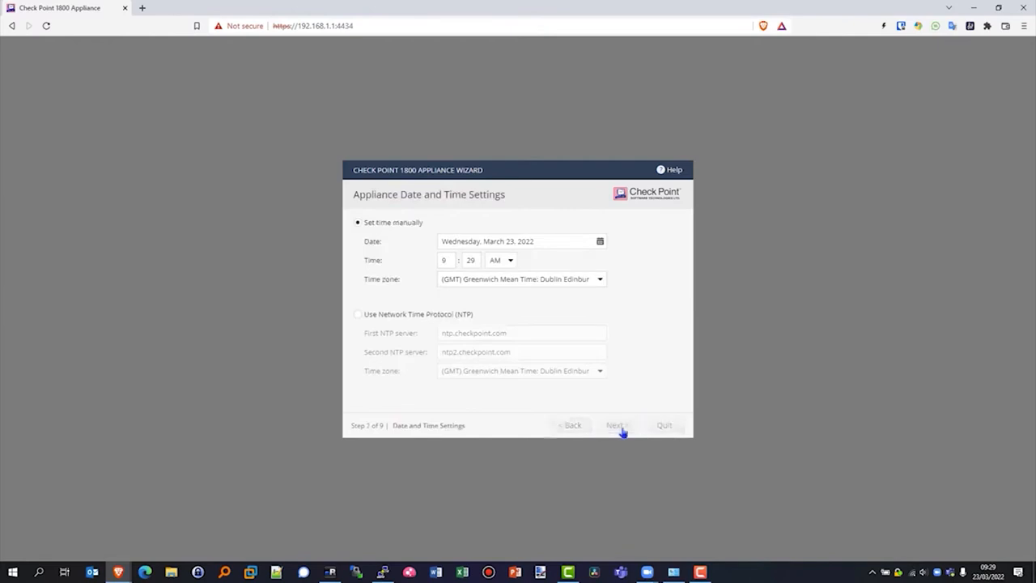
pyautogui.click(616, 425)
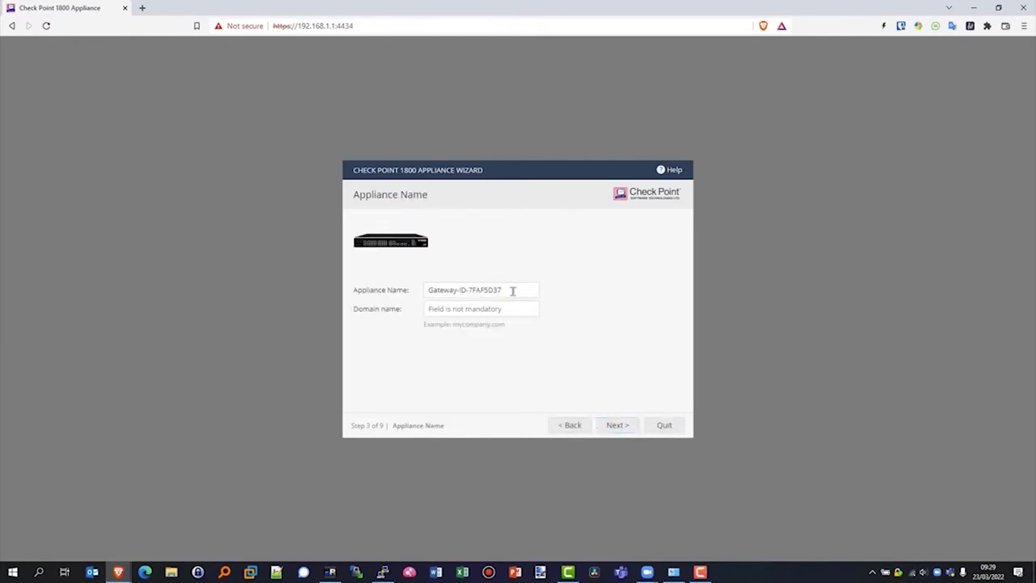
pyautogui.tripleClick(480, 290)
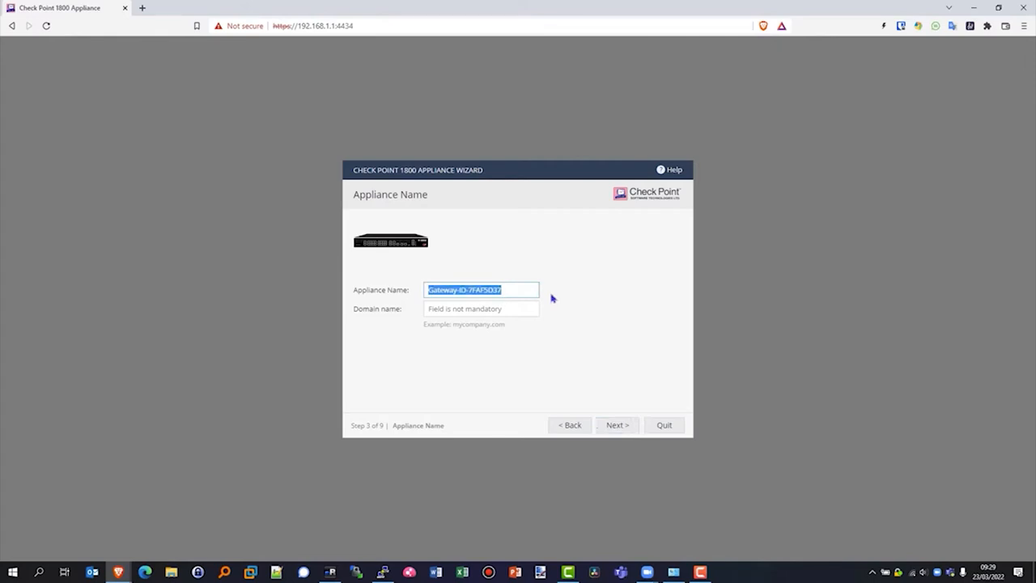
pyautogui.write('Lo')
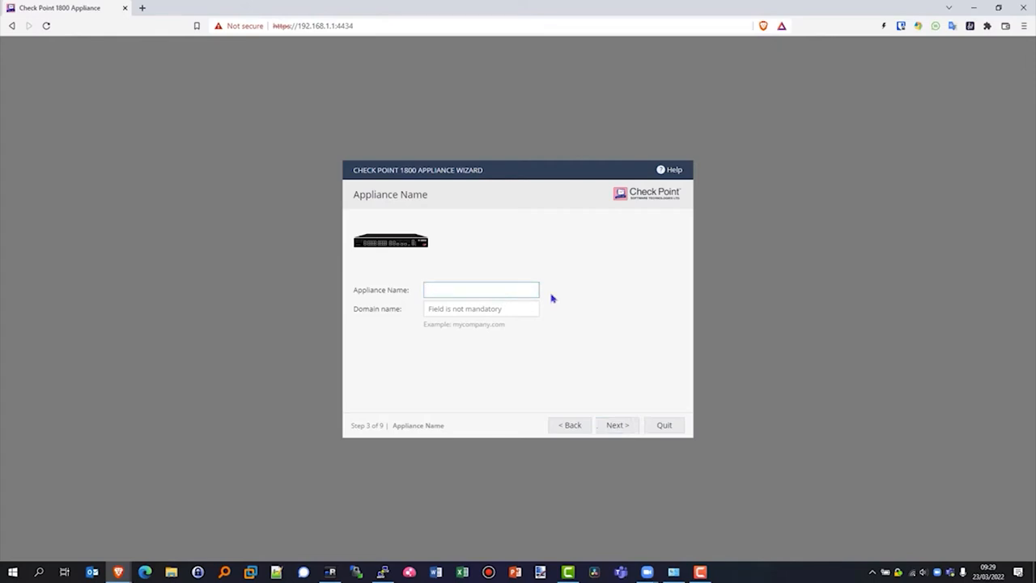
pyautogui.write('Head')
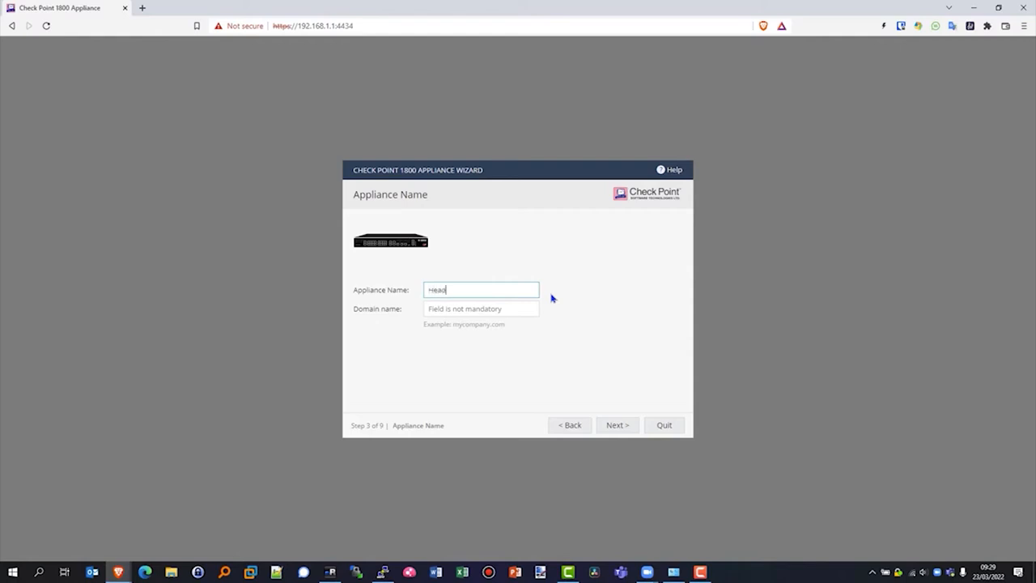
pyautogui.write('OfficeFirewall')
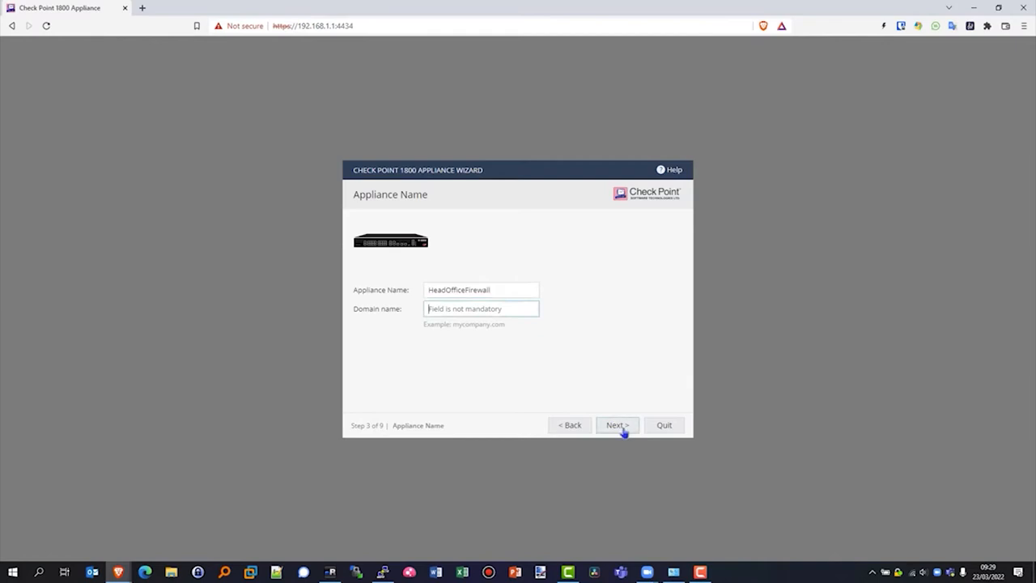
pyautogui.click(617, 425)
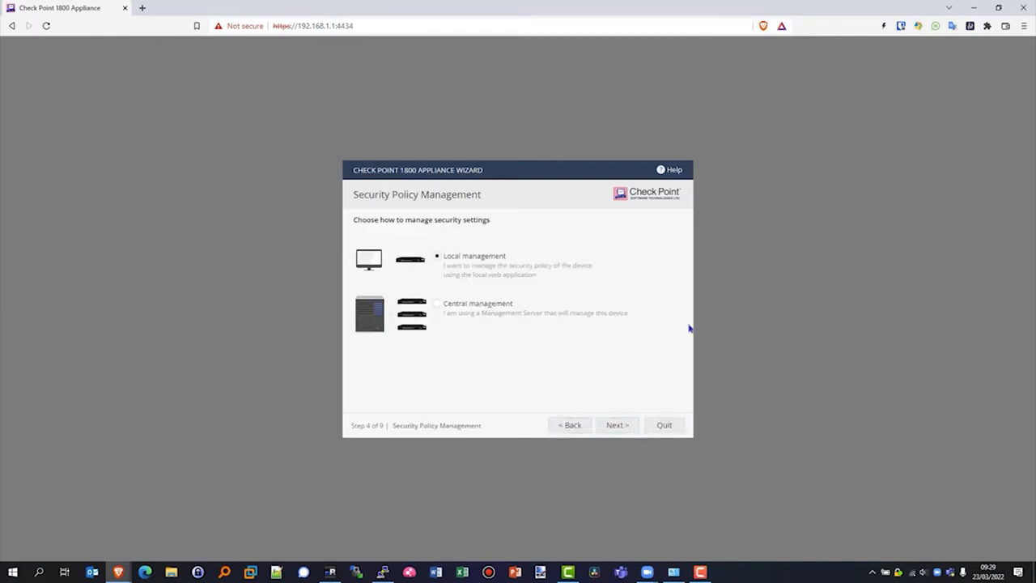
pyautogui.moveTo(684, 371)
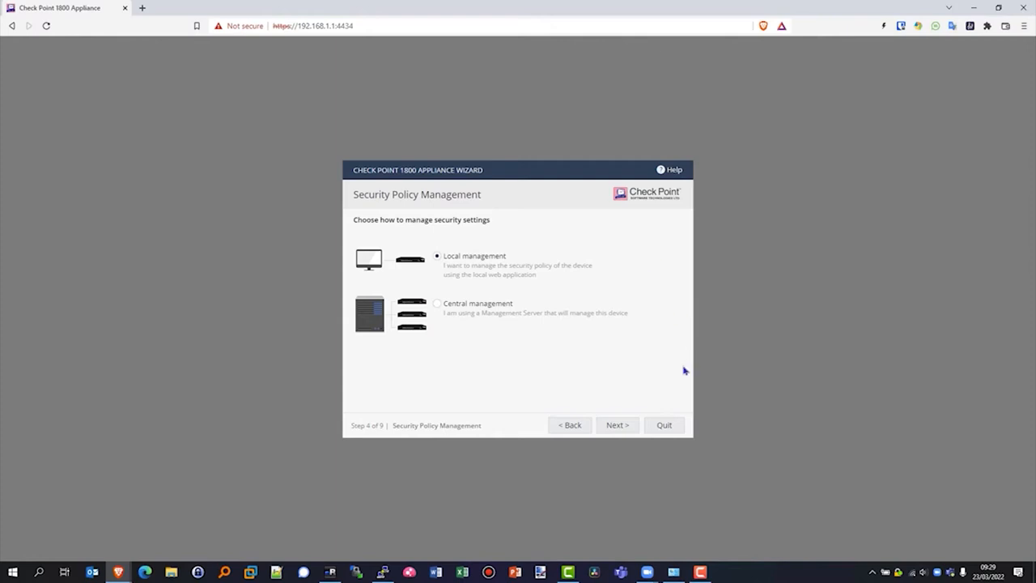
pyautogui.moveTo(631, 407)
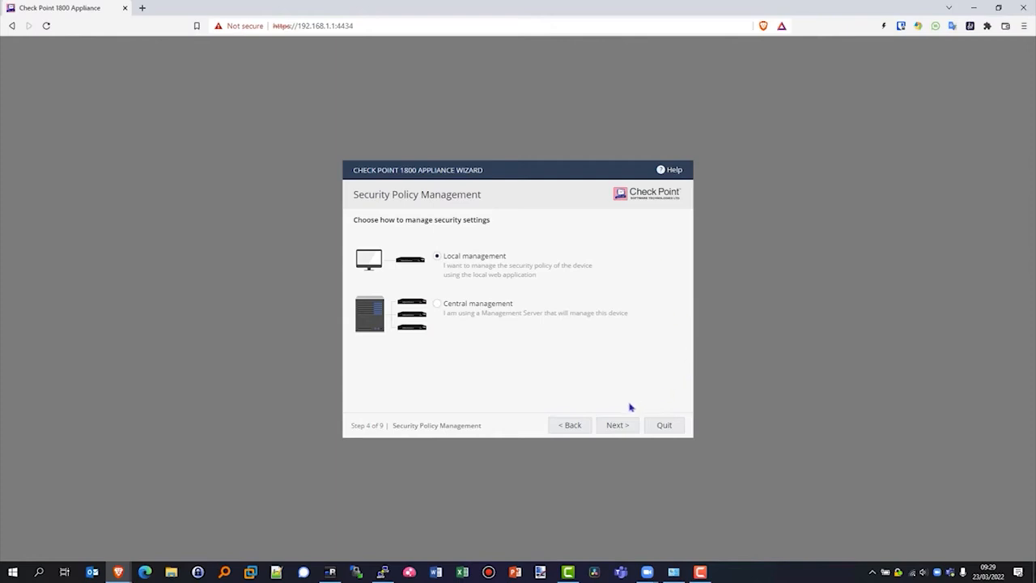
pyautogui.moveTo(628, 437)
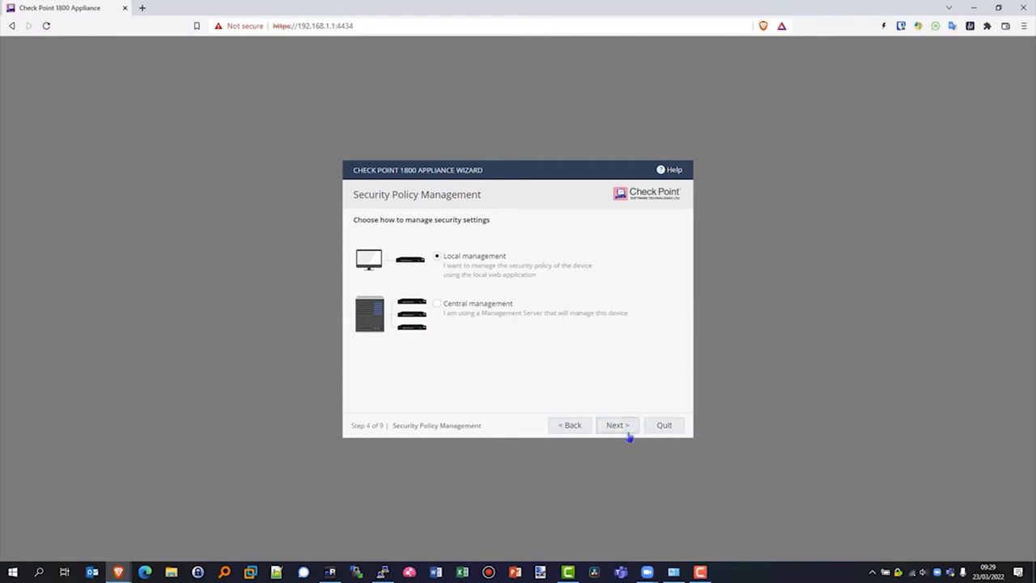
# Leave Local management selected for the security policy and advance to Internet Connection.
pyautogui.click(617, 425)
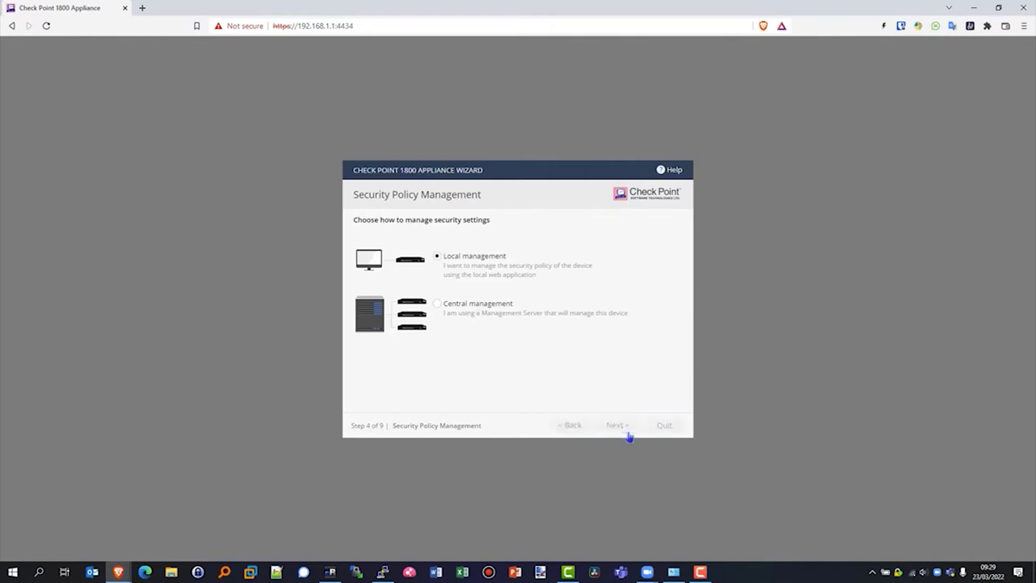
pyautogui.click(616, 425)
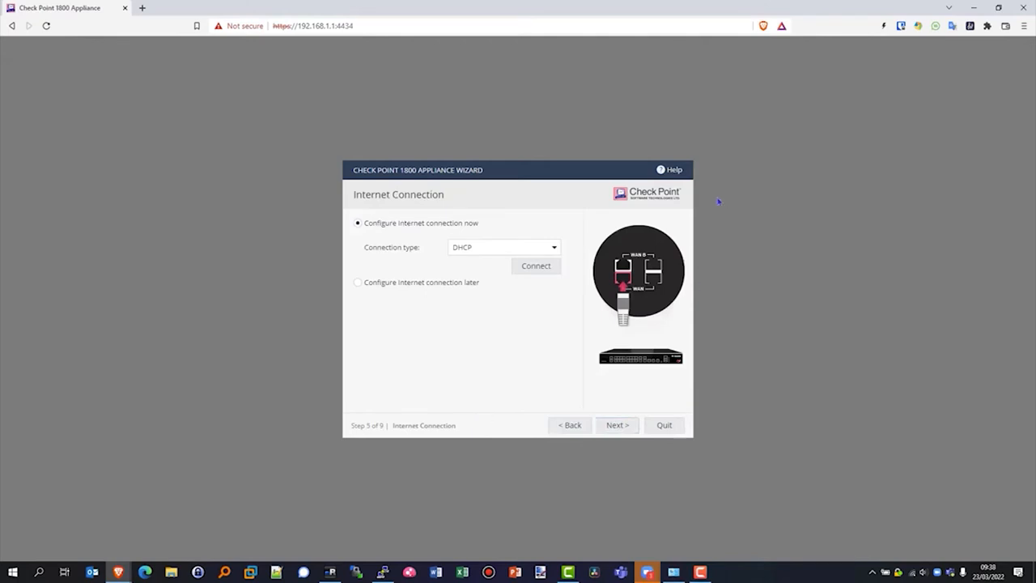
# Connect the appliance over DHCP and proceed once it shows Connected.
pyautogui.click(536, 265)
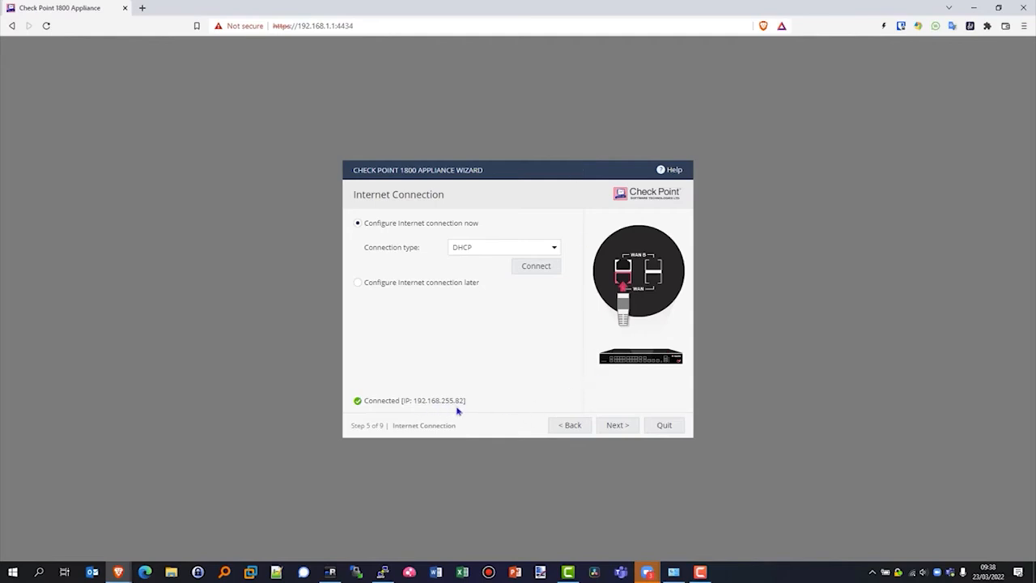
pyautogui.moveTo(572, 425)
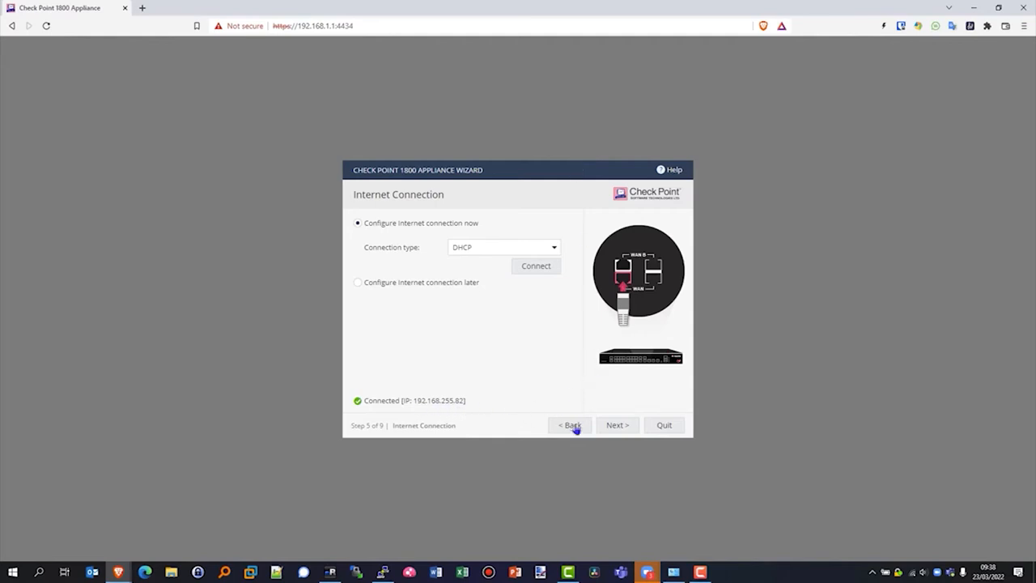
pyautogui.click(617, 425)
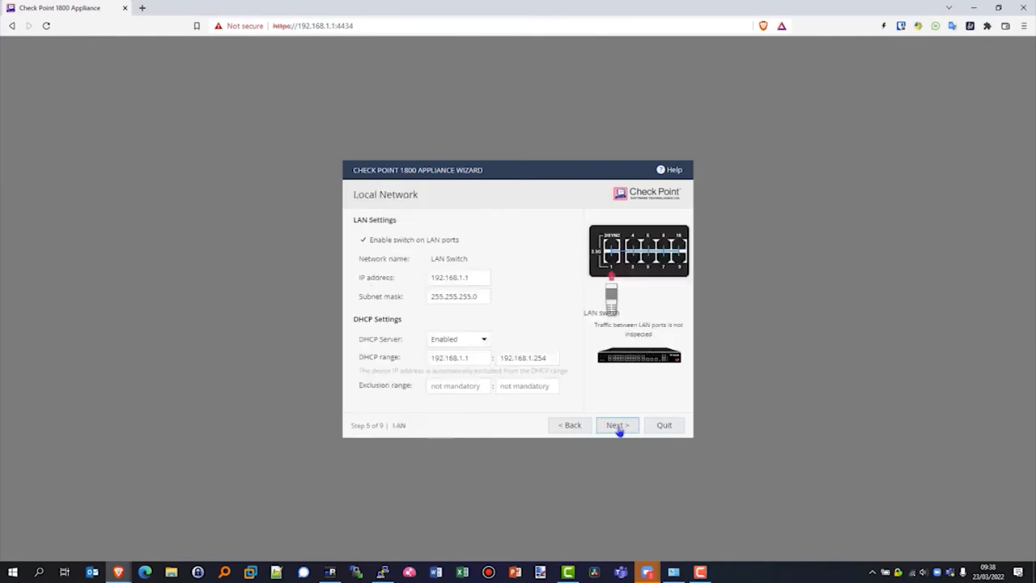
pyautogui.moveTo(547, 287)
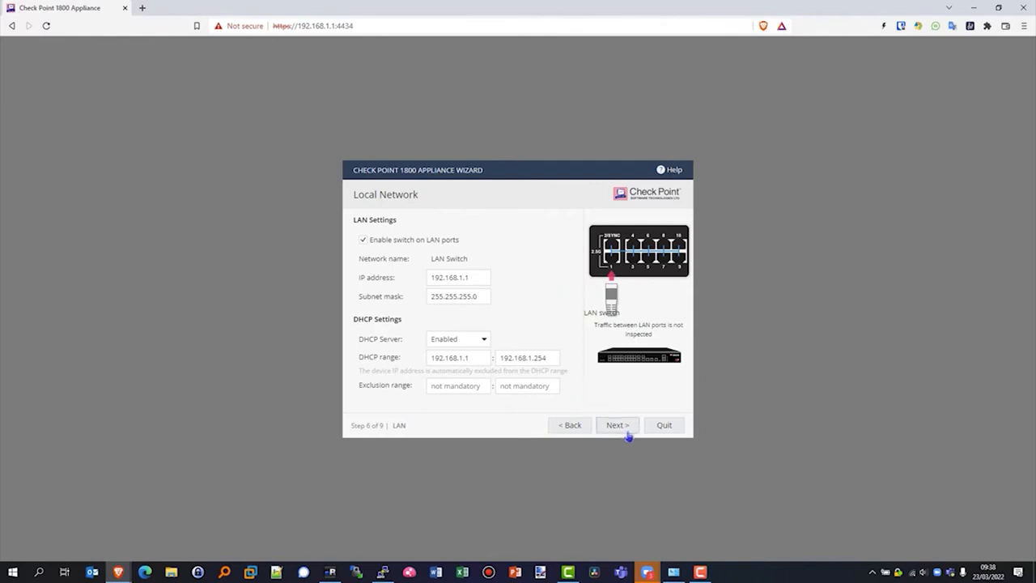
# Keep the default LAN switch and DHCP server settings and advance to Administrator Access.
pyautogui.click(617, 425)
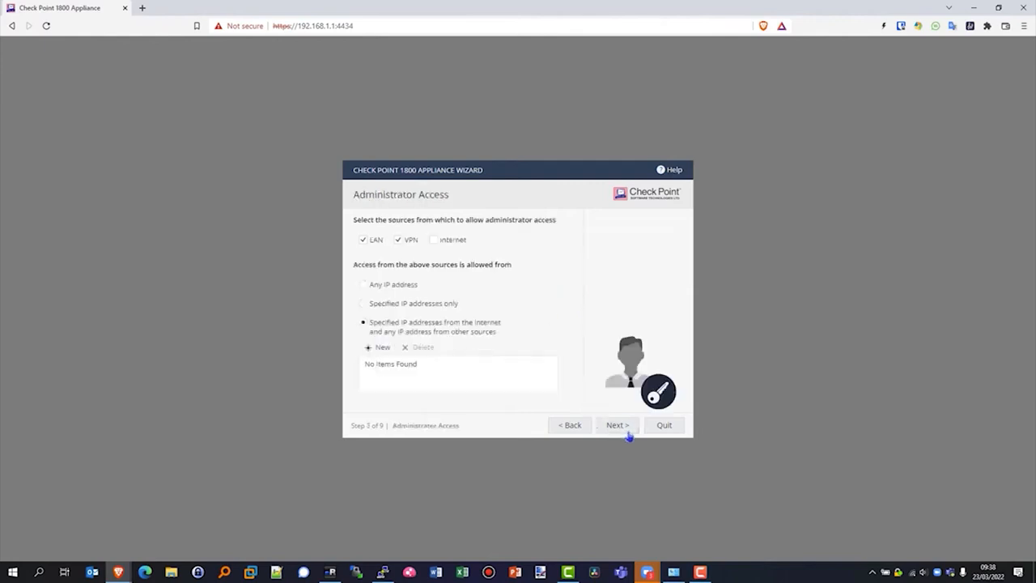
# Keep LAN and VPN administrator access and let Appliance Registration obtain a license.
pyautogui.click(617, 425)
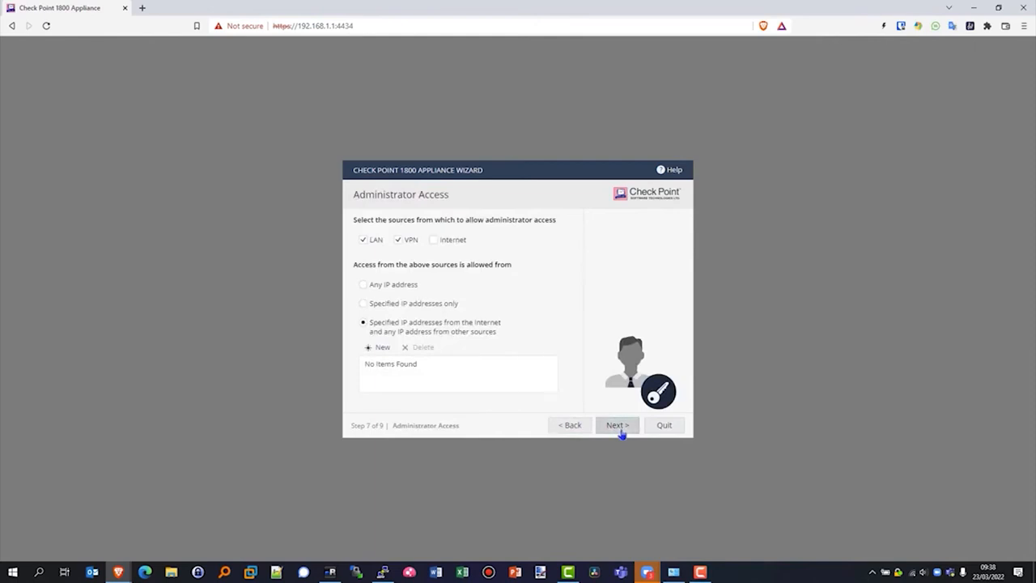
pyautogui.click(617, 425)
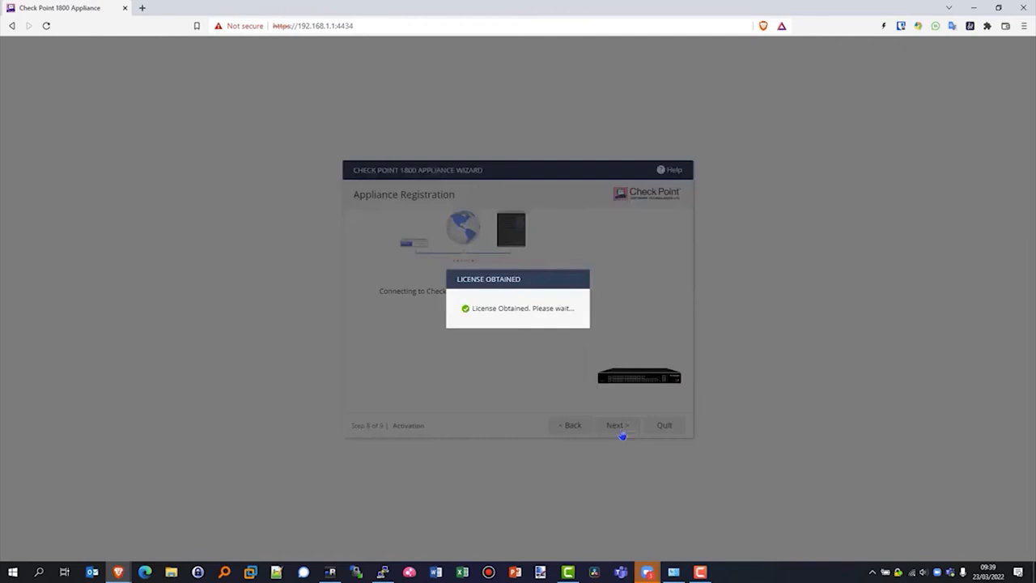
# Continue past the license and activate all checked Software Blades until configuration finishes.
pyautogui.click(617, 425)
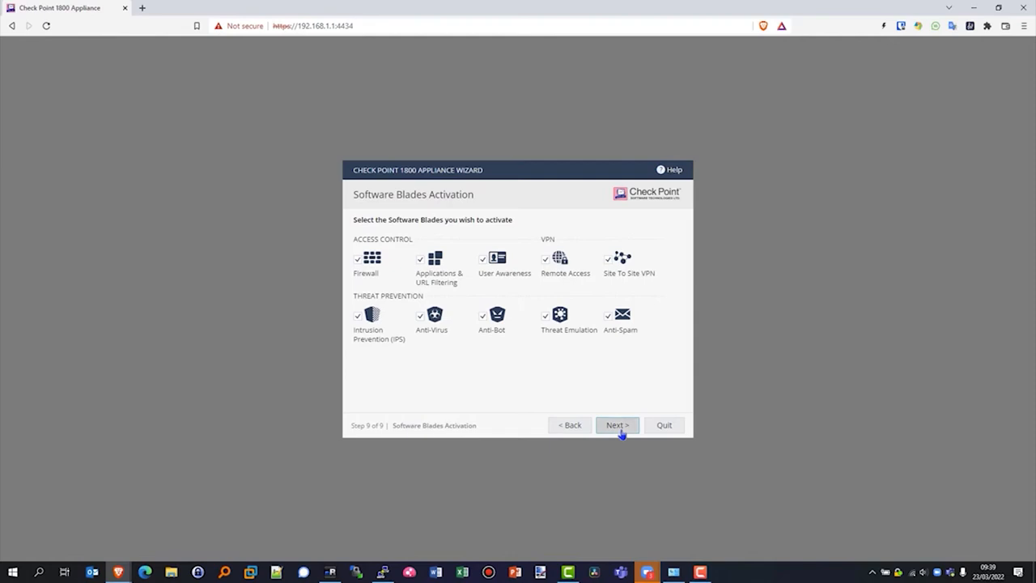
pyautogui.click(617, 425)
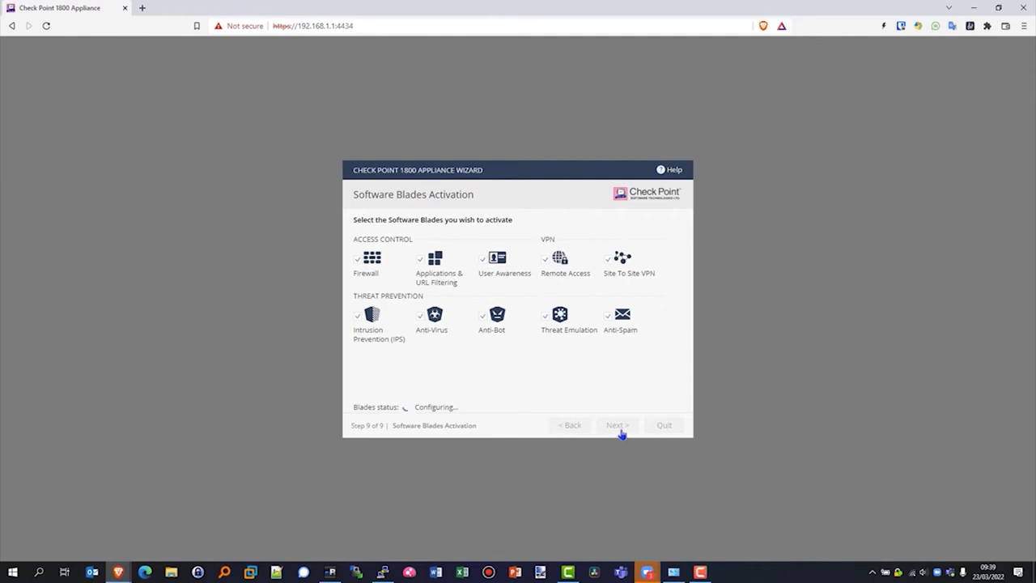
pyautogui.click(617, 425)
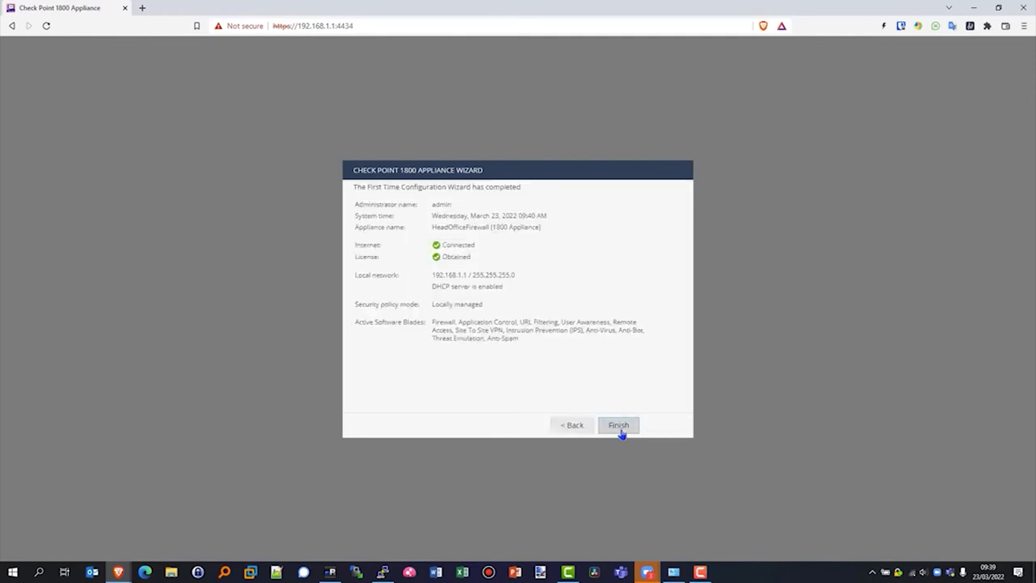
# Click Finish and let the HeadOfficeFirewall WebUI Home > System page load.
pyautogui.click(618, 425)
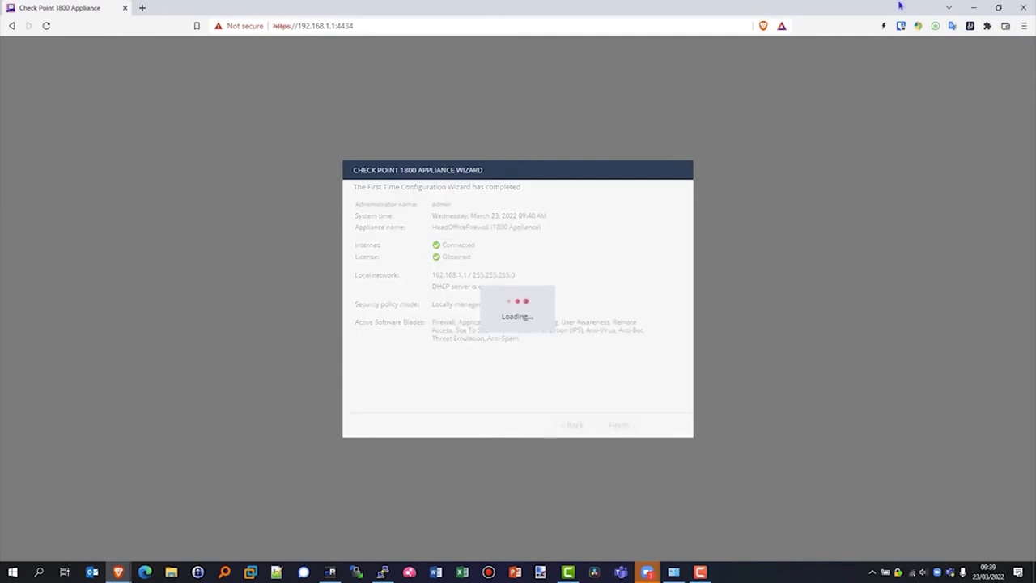
pyautogui.click(618, 425)
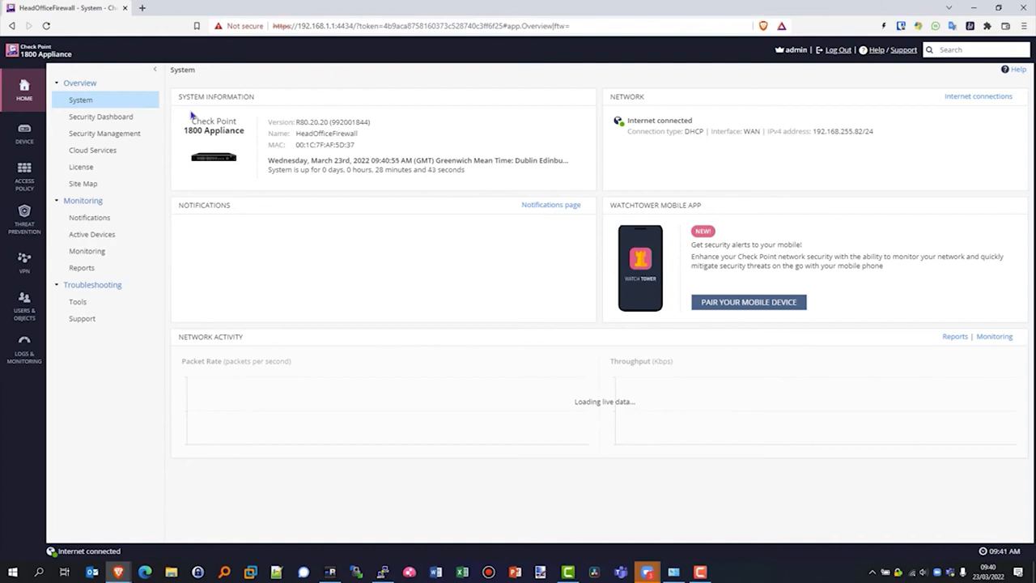
pyautogui.click(24, 133)
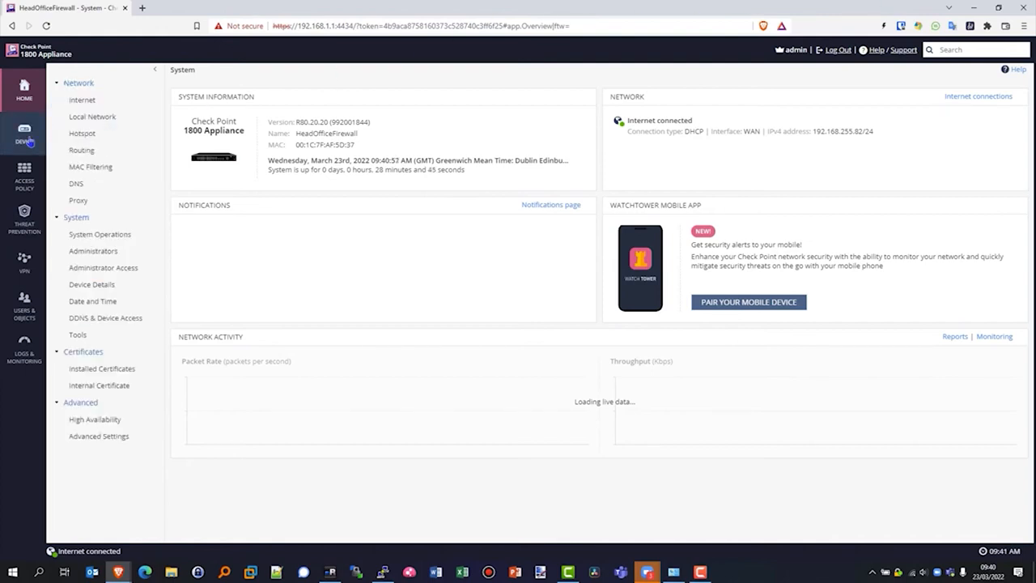
# Review the Device > Network Internet, Local Network and Routing pages, ending on the IPv4 routes.
pyautogui.click(82, 99)
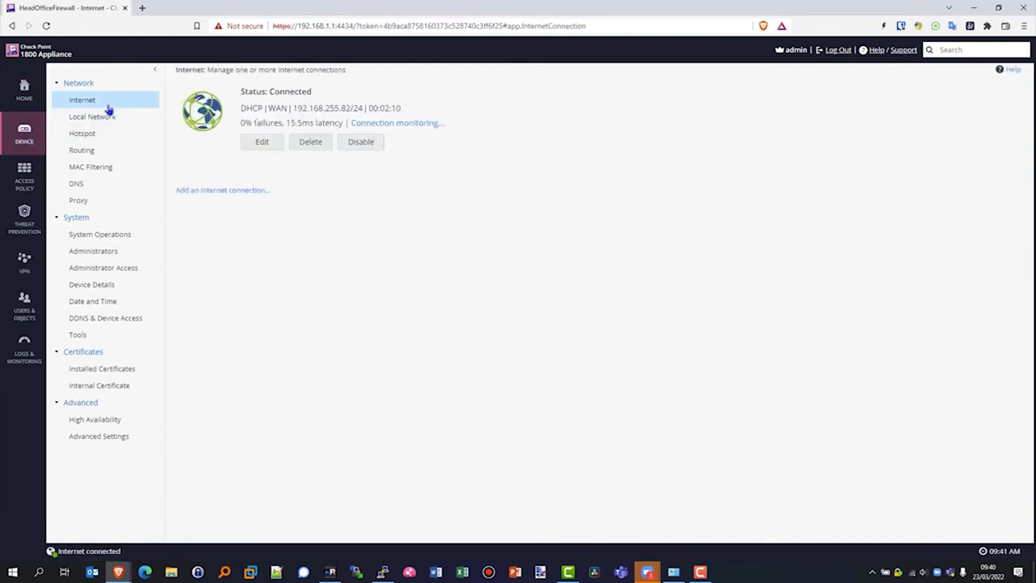
pyautogui.click(92, 116)
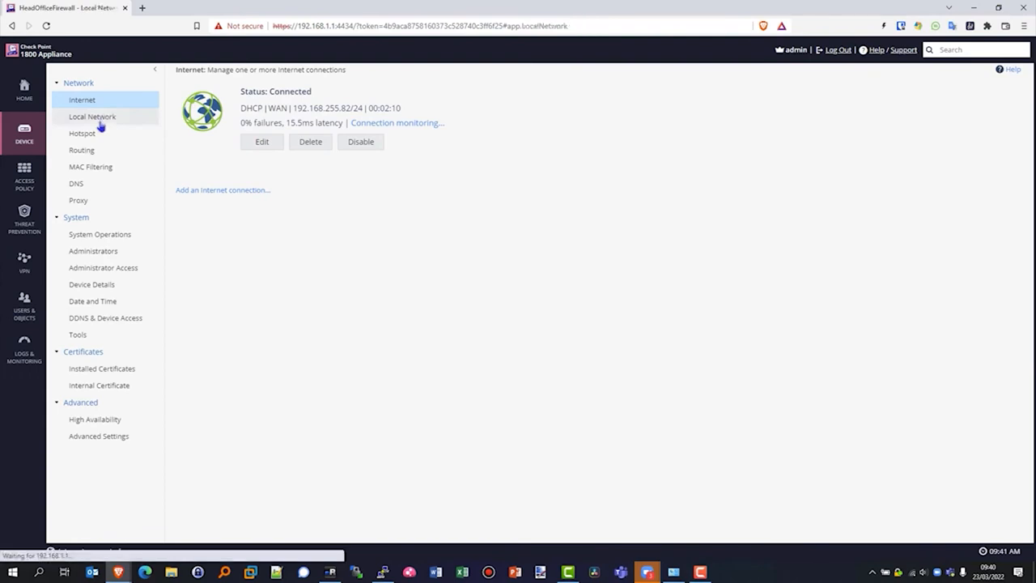
pyautogui.click(92, 116)
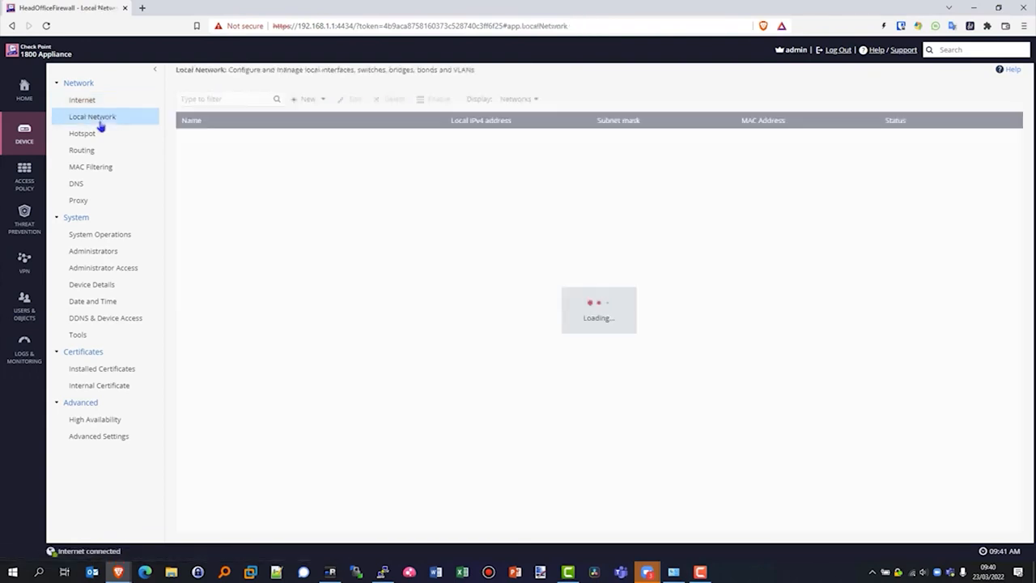
pyautogui.click(92, 117)
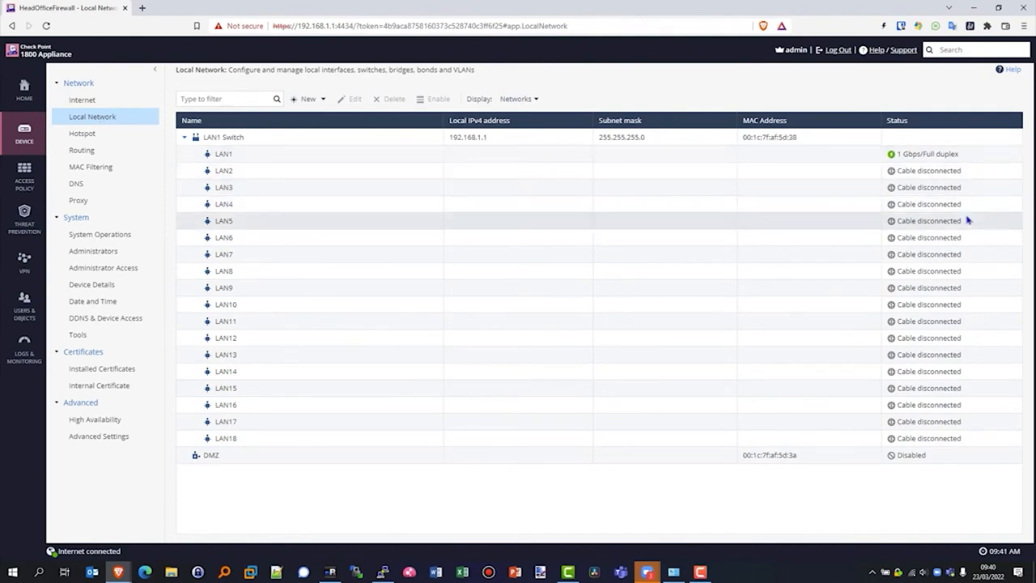
pyautogui.moveTo(290, 323)
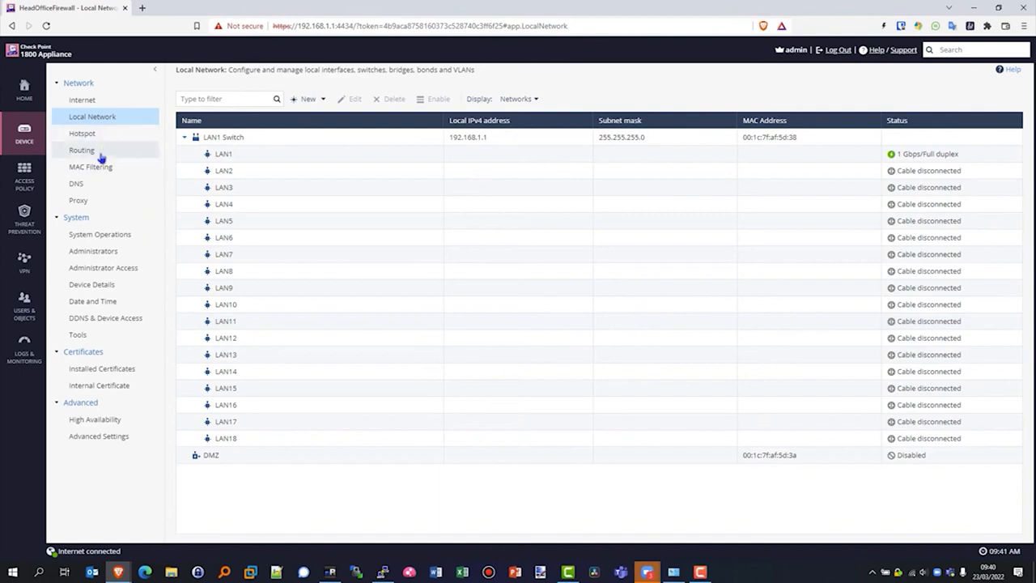
pyautogui.click(81, 150)
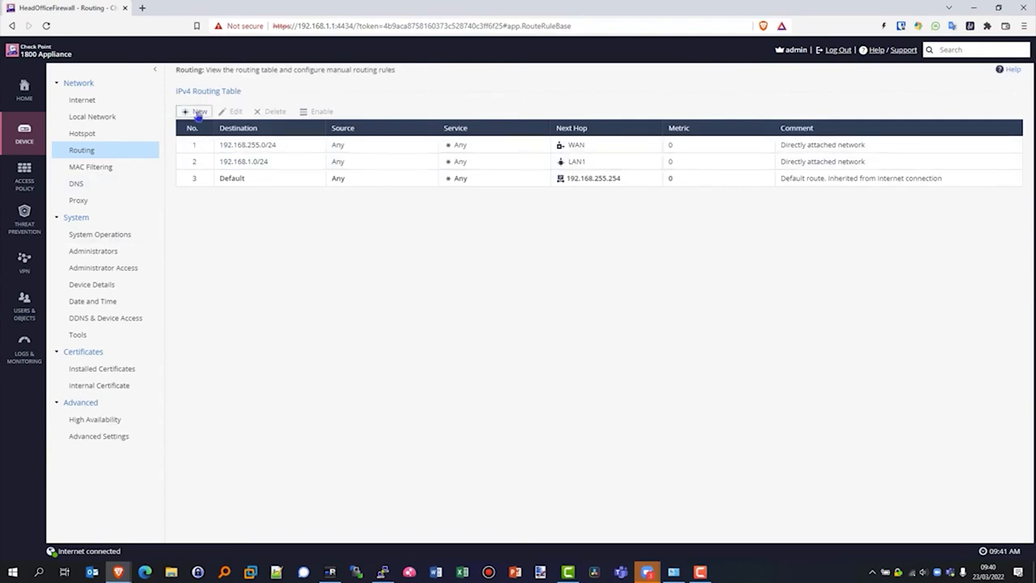
# Open Access Policy, check Firewall Blade Control, then view the Firewall Policy rules.
pyautogui.click(24, 173)
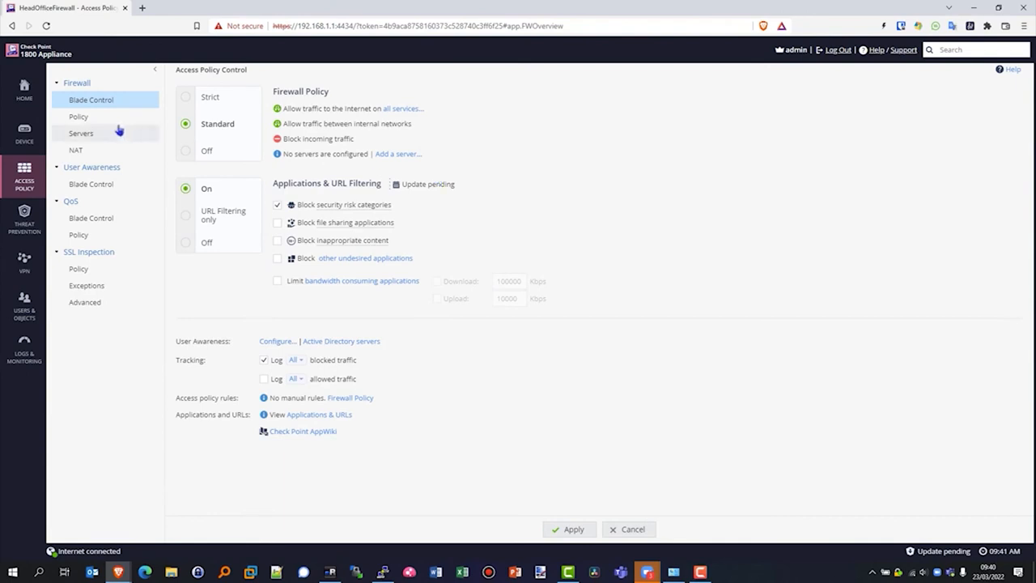
pyautogui.click(78, 116)
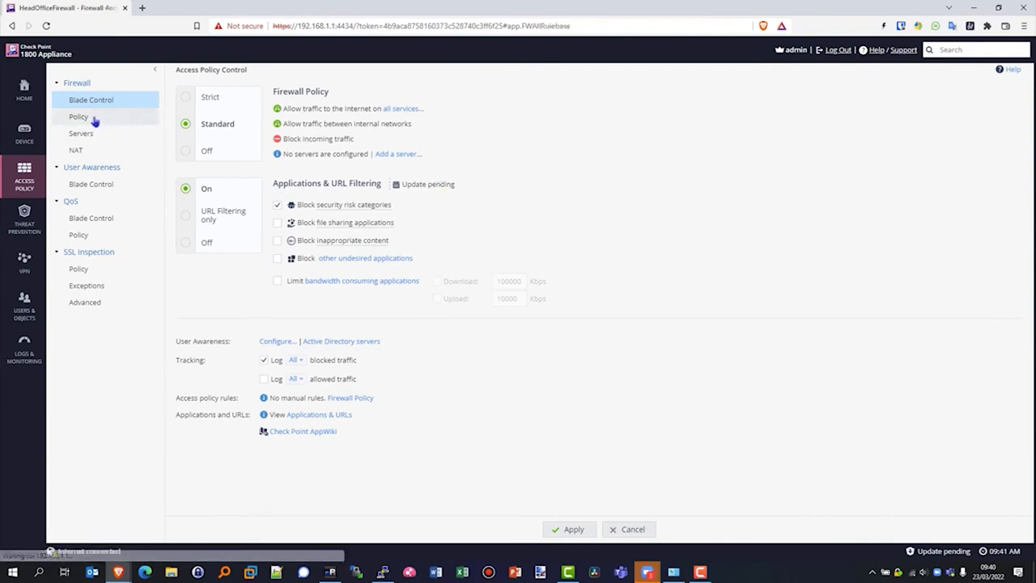
pyautogui.click(78, 116)
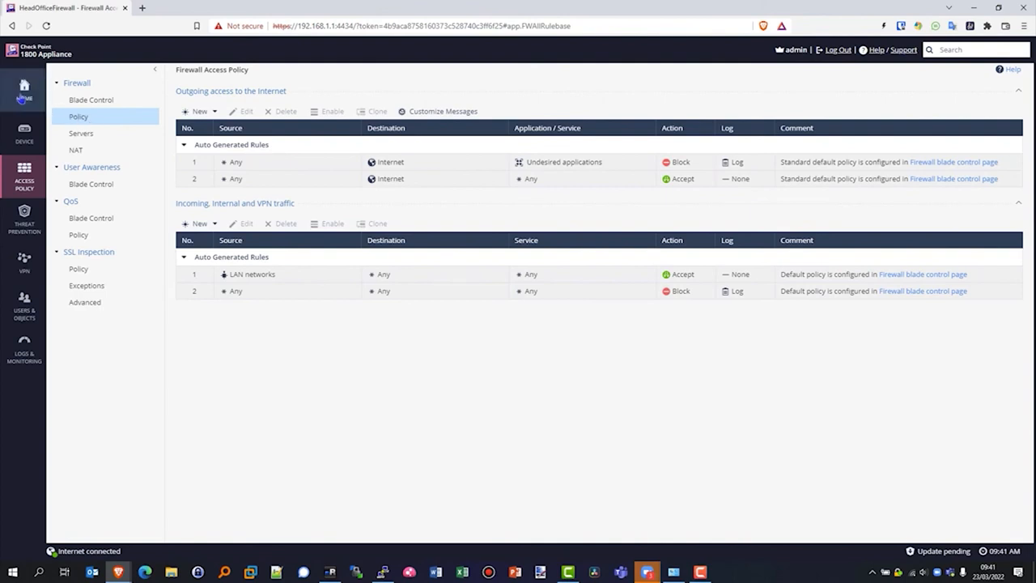
pyautogui.click(25, 89)
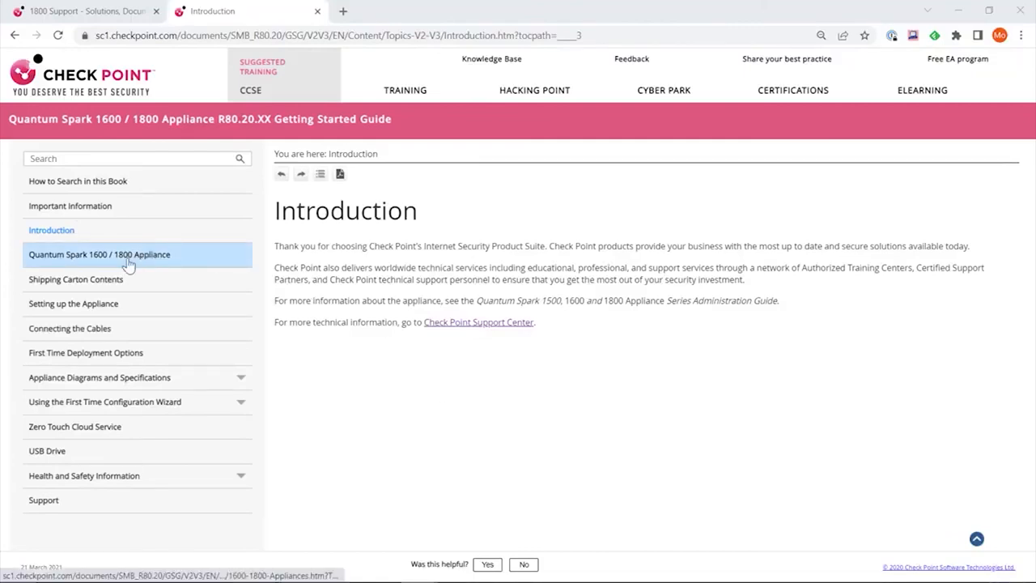
# Browse the Quantum Spark 1600/1800 guide through Setting up the Appliance to Shipping Carton Contents.
pyautogui.click(98, 254)
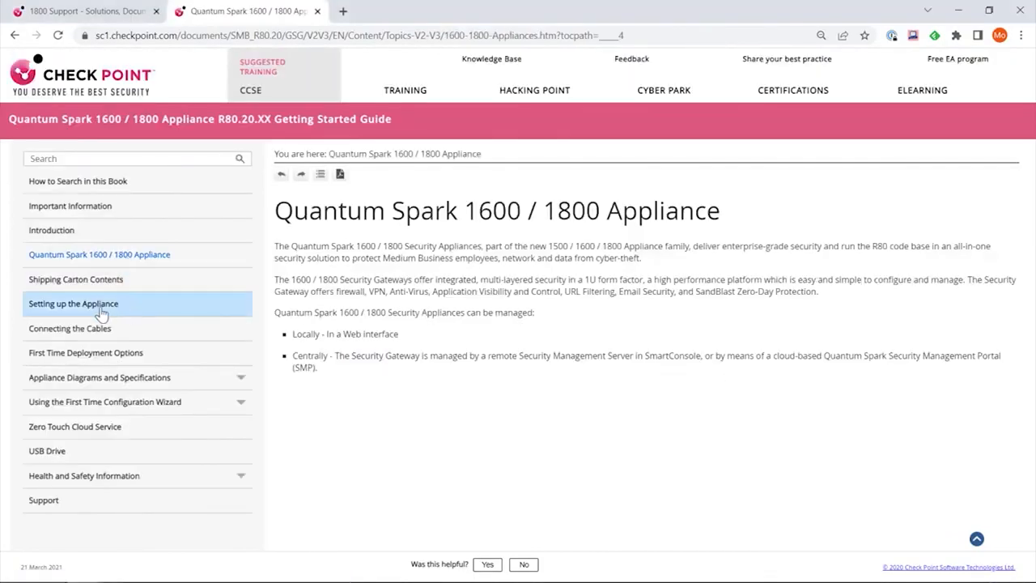
pyautogui.click(72, 304)
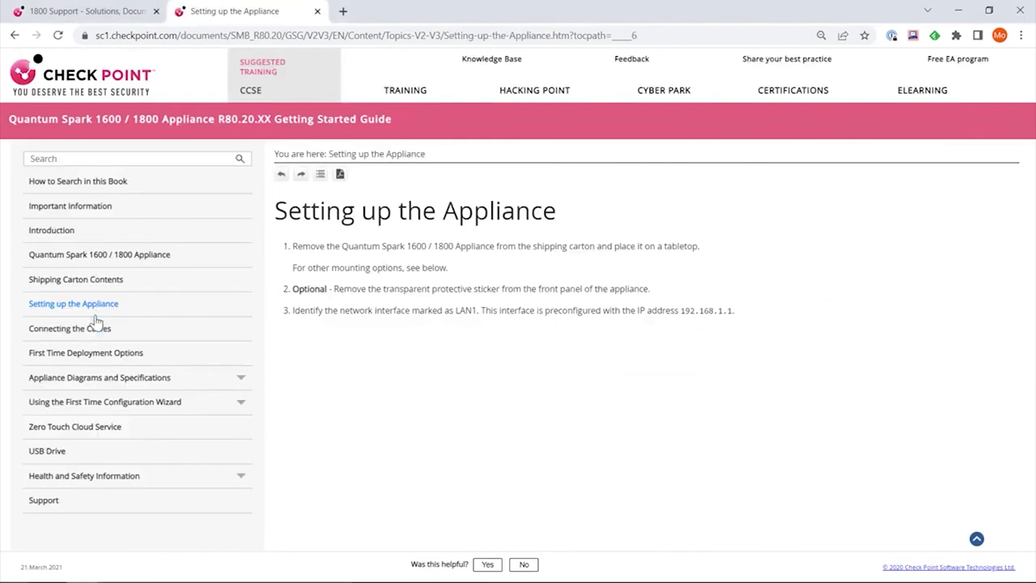
pyautogui.click(75, 279)
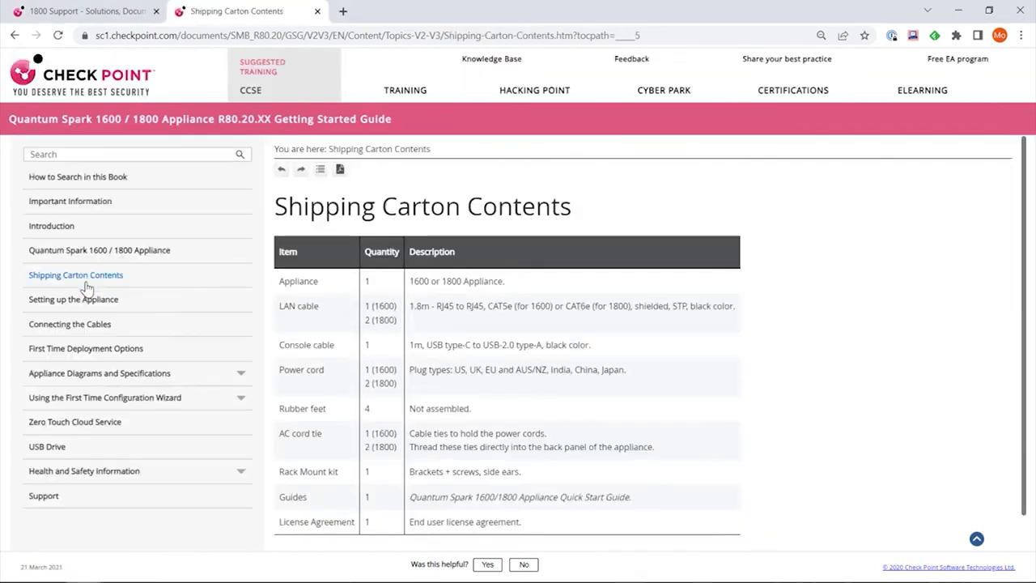
pyautogui.scroll(-3)
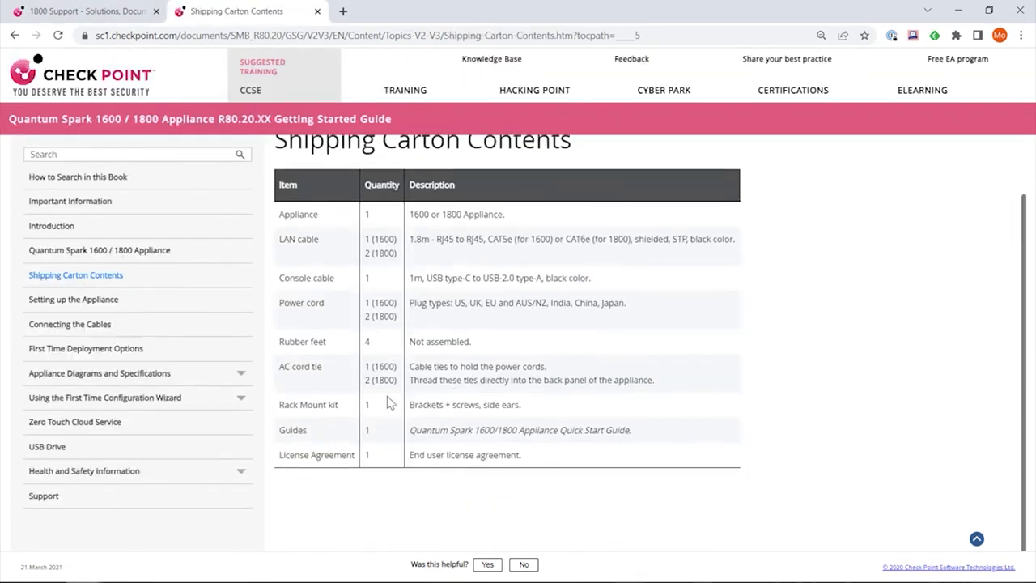
# Open Appliance Diagrams and Specifications > Front Panel and enlarge the 1800 front panel diagram.
pyautogui.click(100, 374)
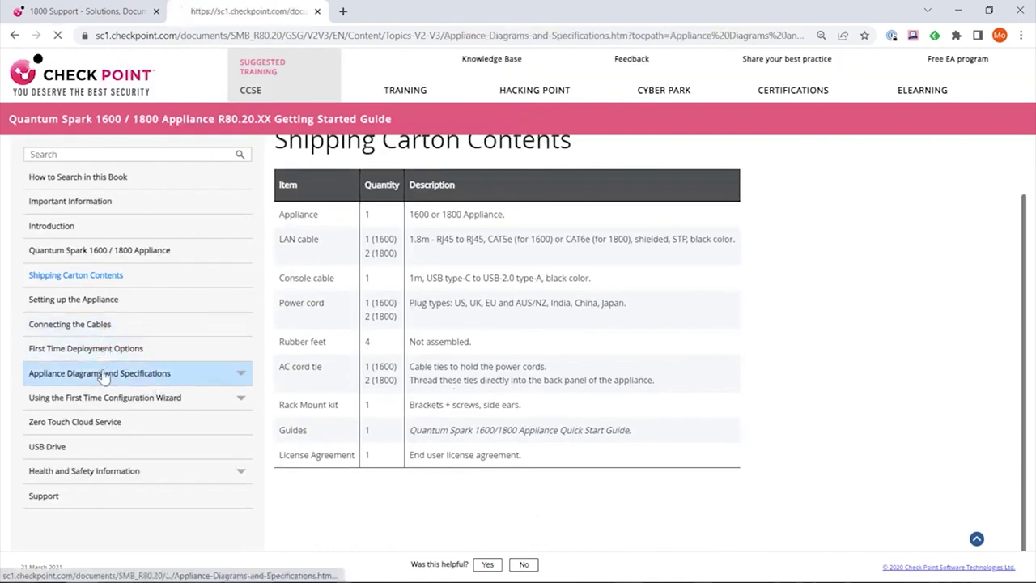
pyautogui.click(99, 372)
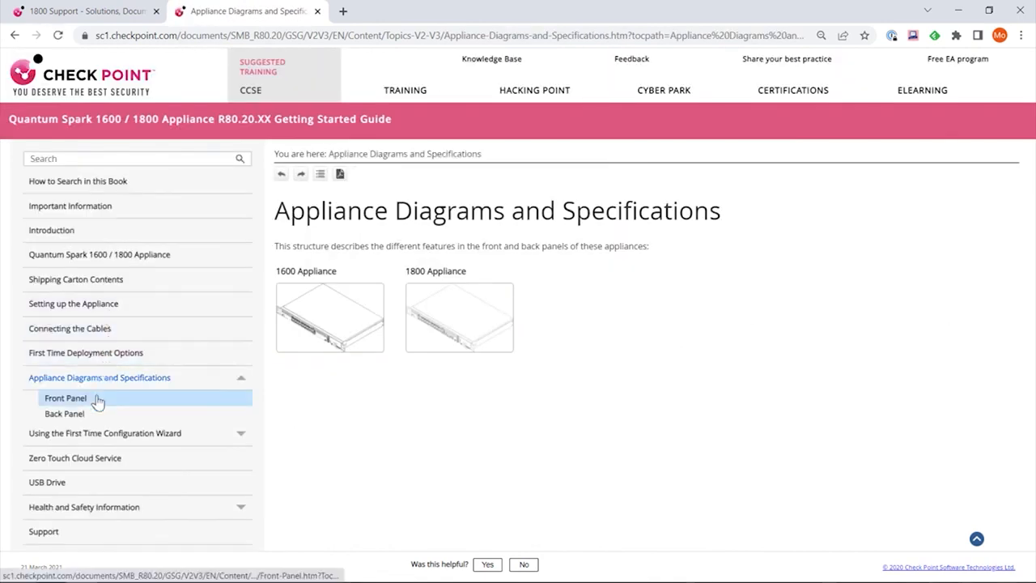
pyautogui.click(66, 397)
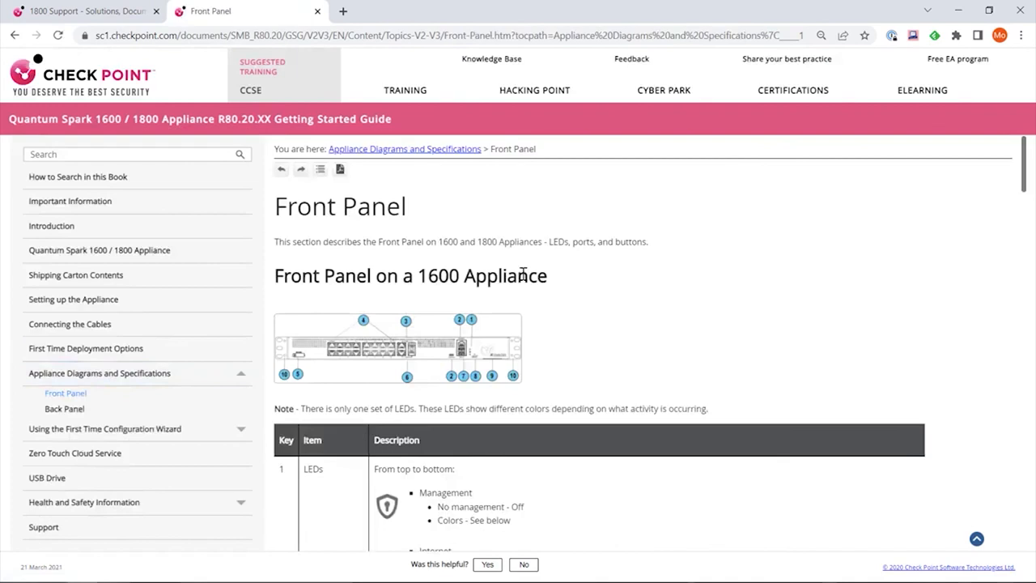
pyautogui.scroll(-3)
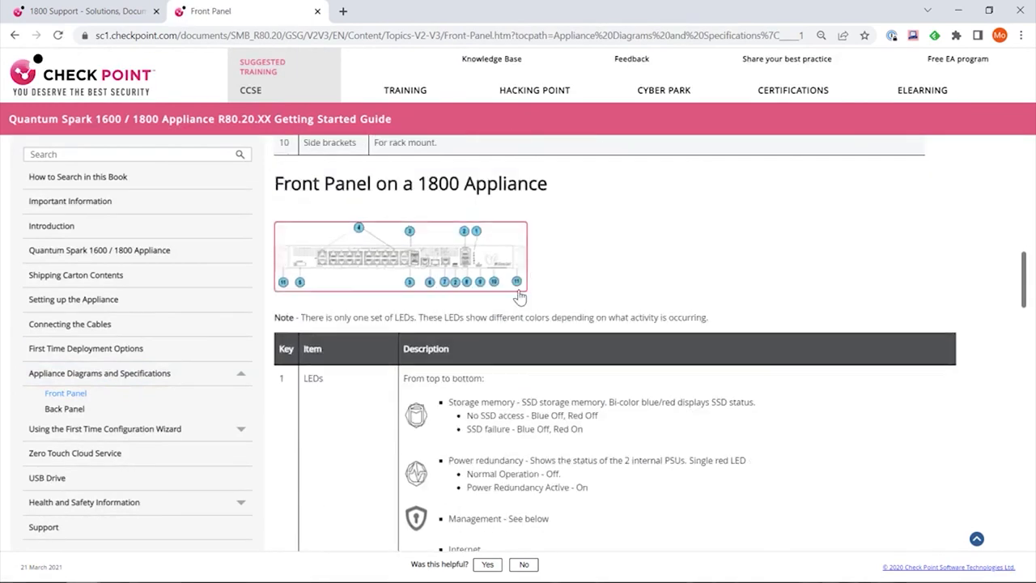
pyautogui.click(400, 255)
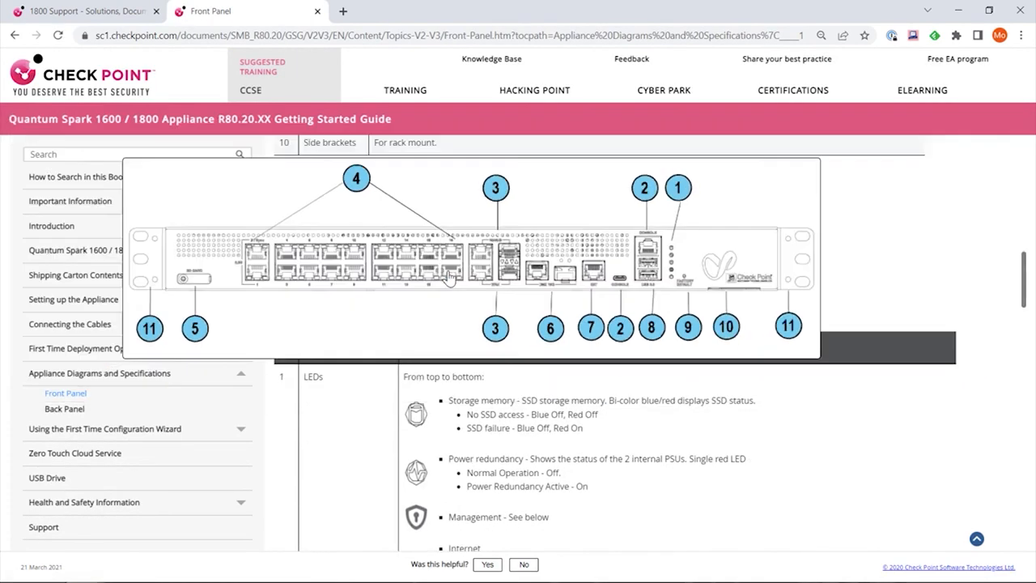